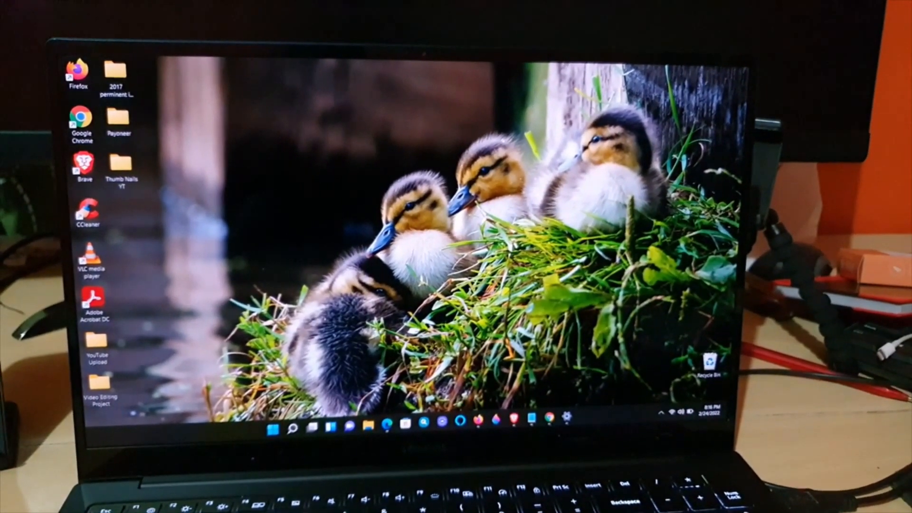
Launch Microsoft Edge from the Windows Start search.
click(300, 423)
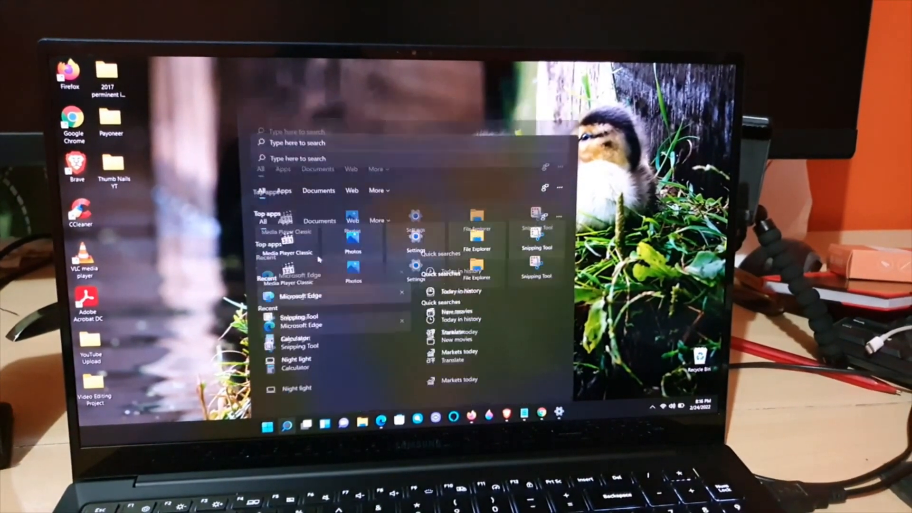
click(298, 295)
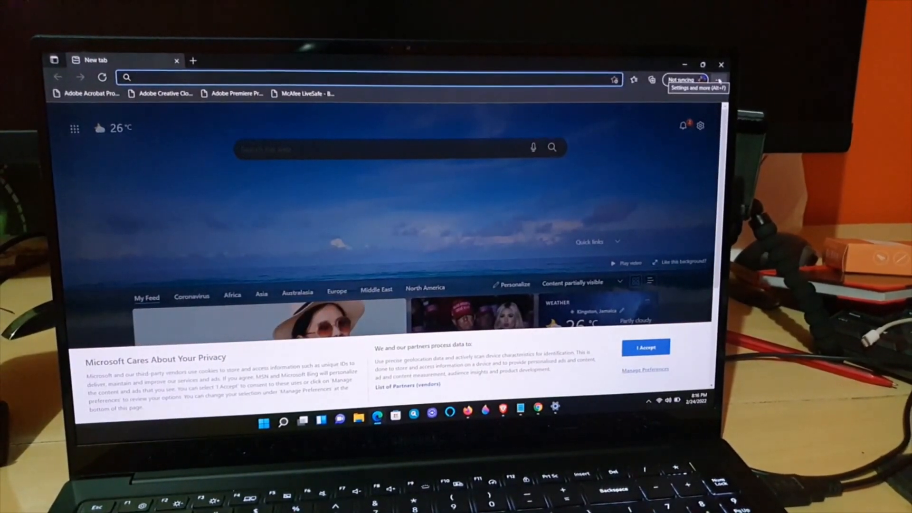
Go to Edge Settings and show the Privacy, search, and services page.
click(711, 74)
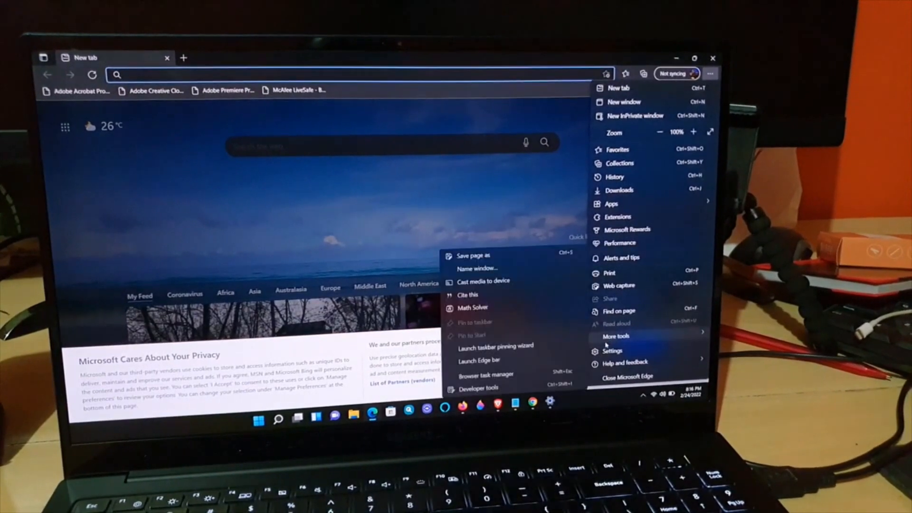
click(612, 351)
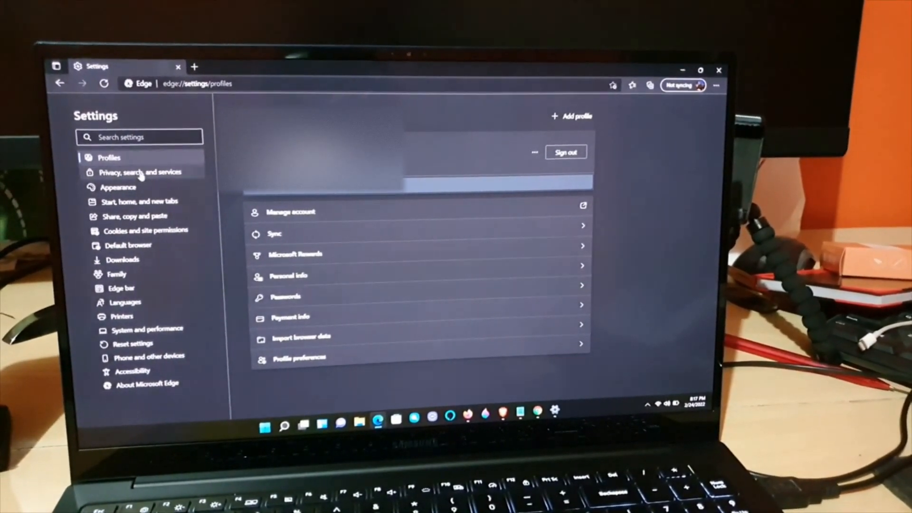
click(139, 172)
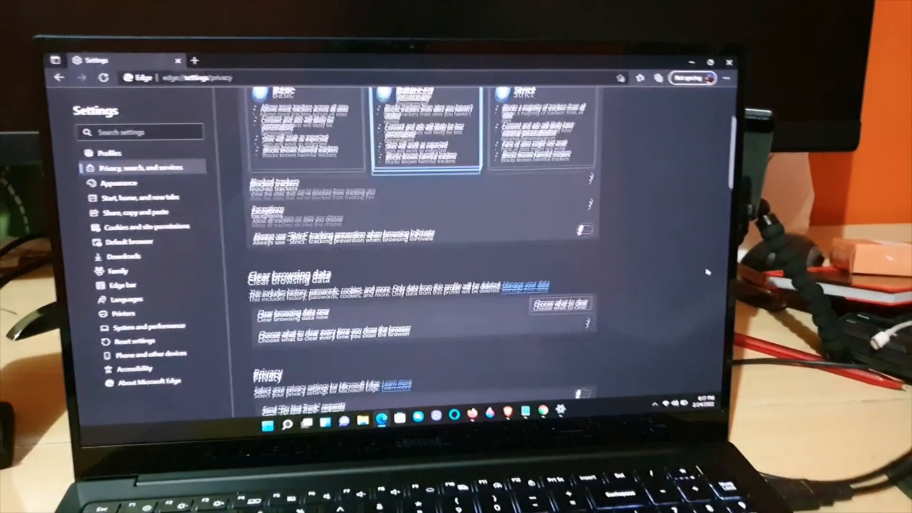
Bring up the Clear browsing data dialog and expand its Time range list.
scroll(down, 3)
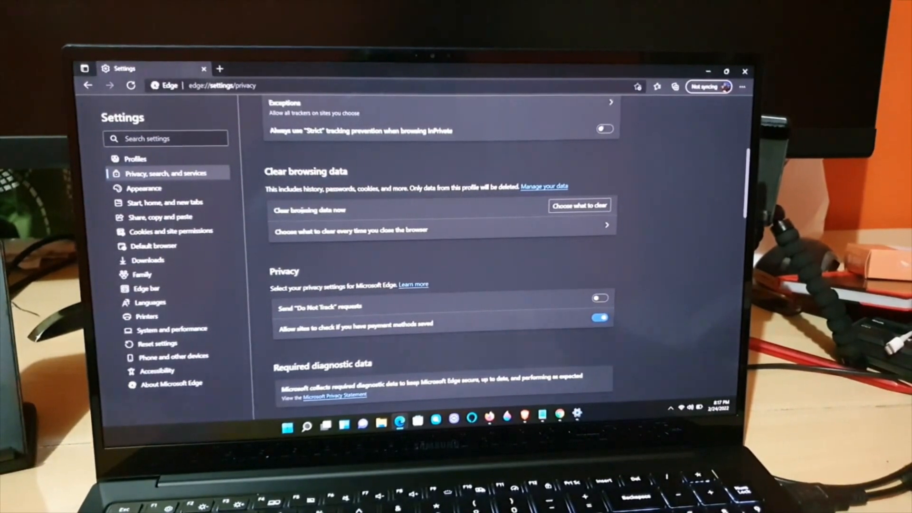
click(579, 206)
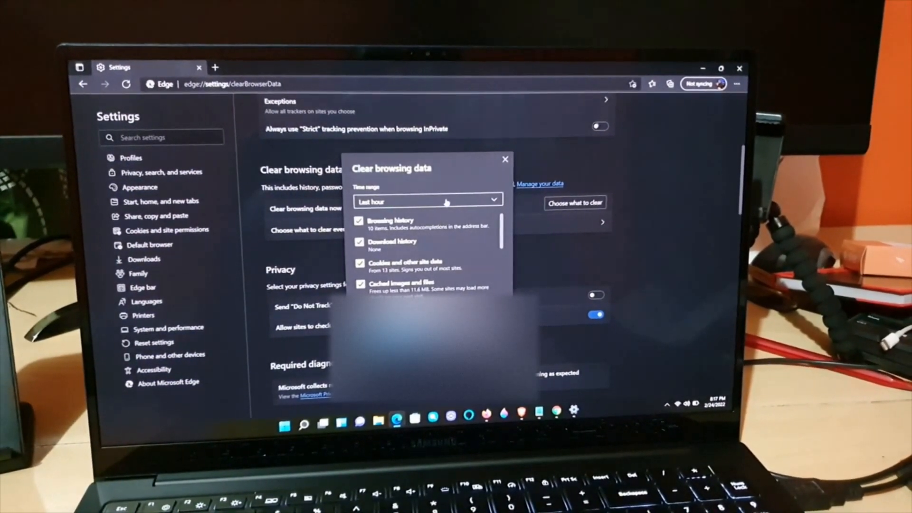
click(427, 201)
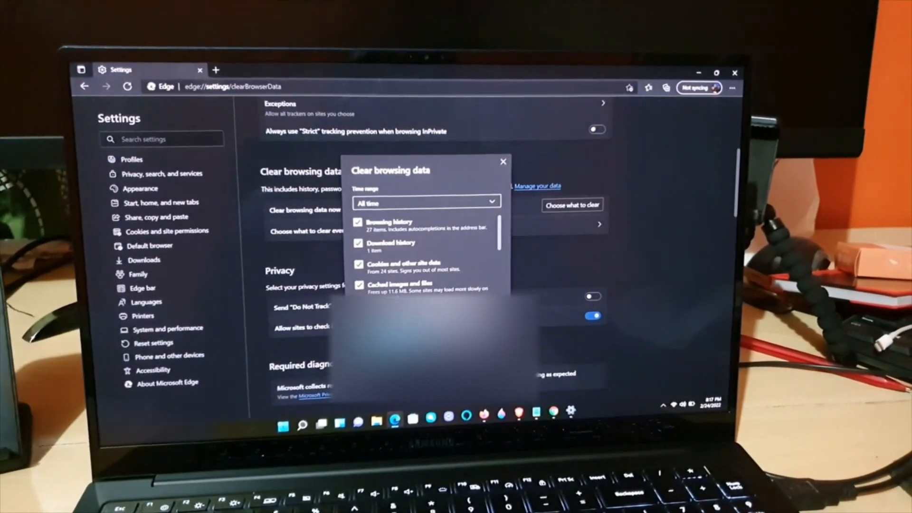
Dismiss the Clear browsing data dialog, returning to the privacy settings page.
click(503, 162)
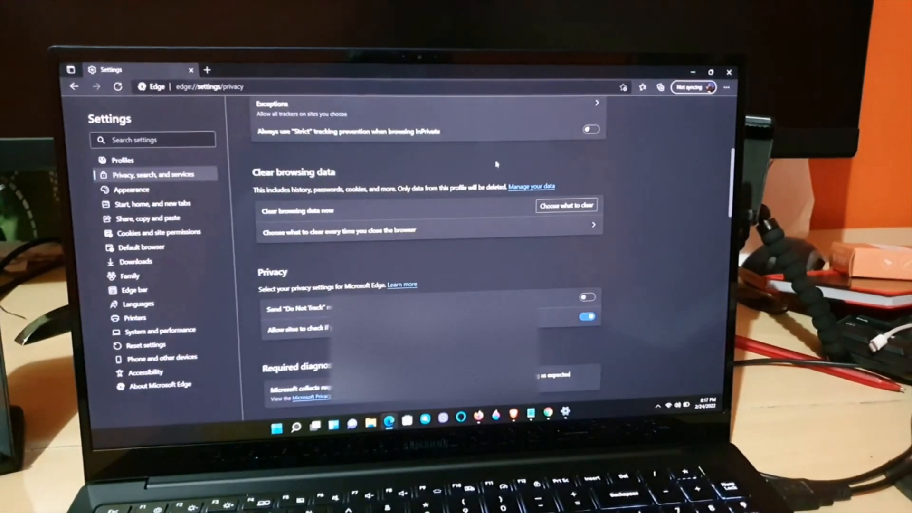